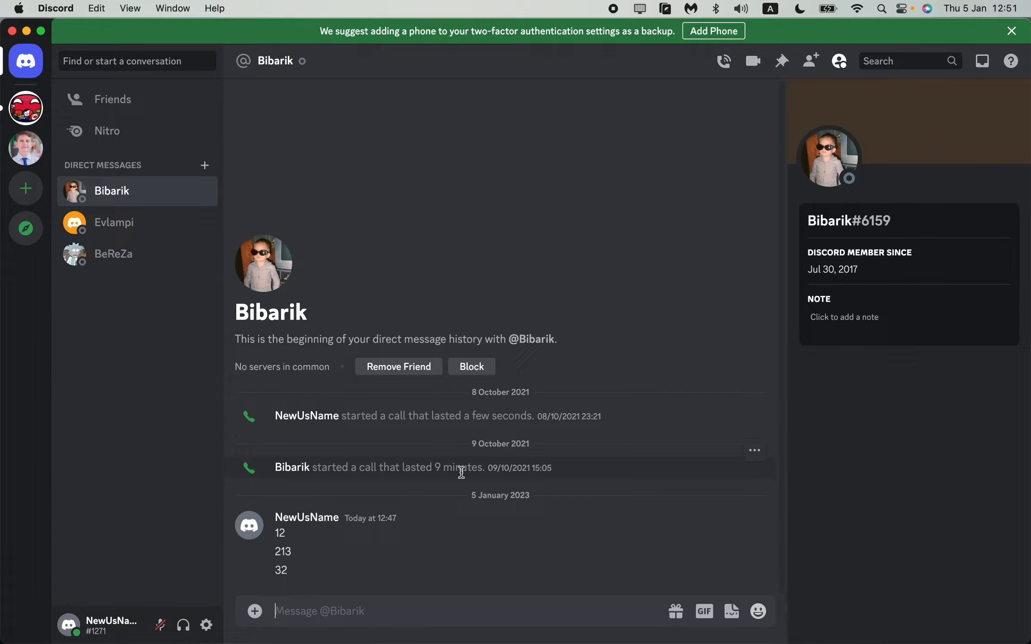
{"action": "mouse_move", "coordinate": [450, 483]}
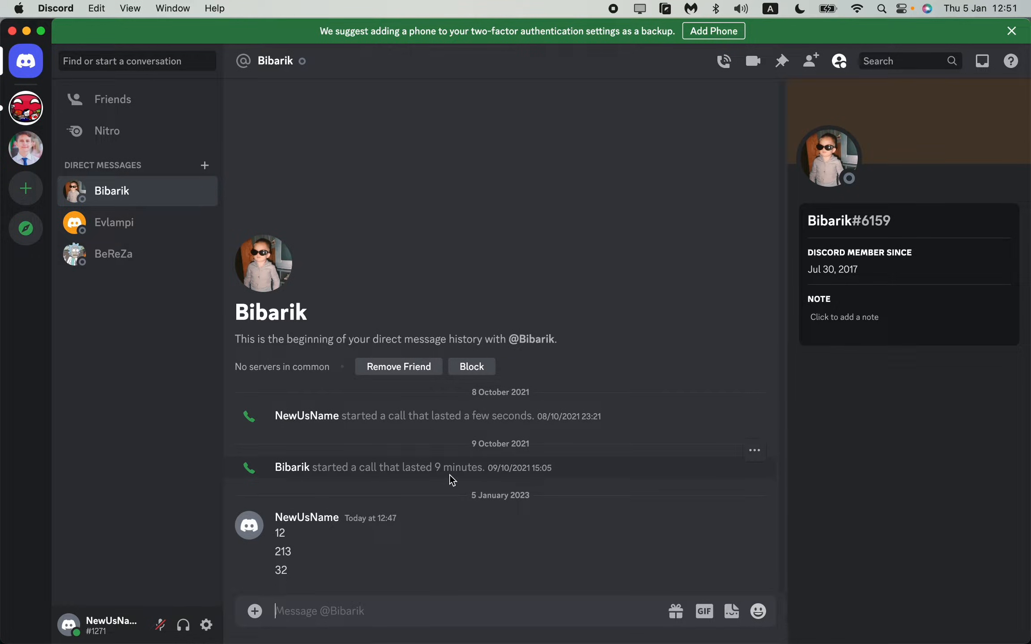
{"action": "mouse_move", "coordinate": [676, 349]}
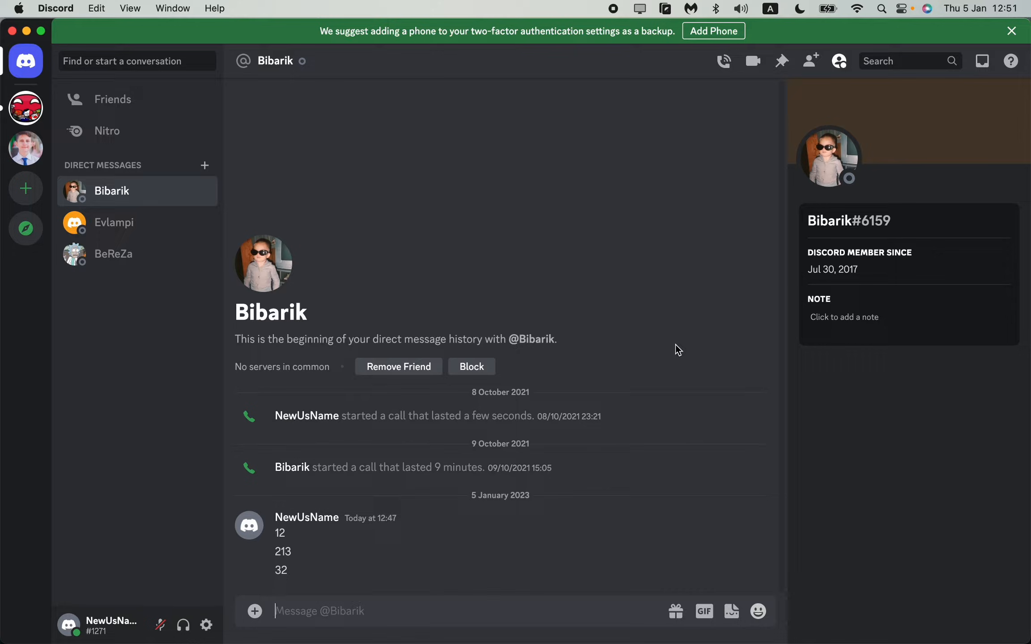
{"action": "mouse_move", "coordinate": [177, 396]}
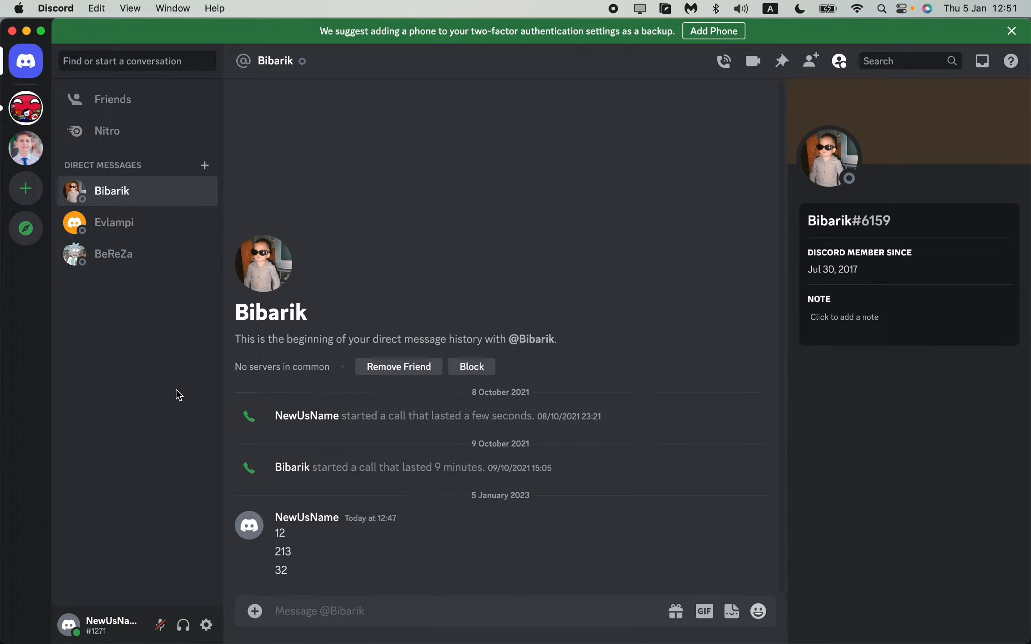
{"action": "mouse_move", "coordinate": [25, 61]}
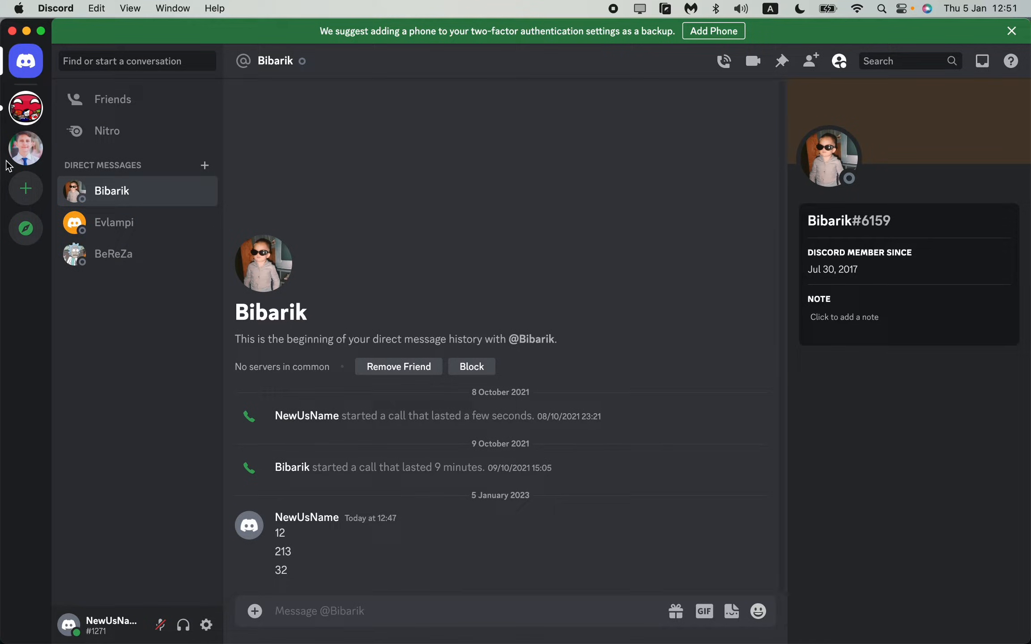
- Dismiss the Join a Server dialog and open the Explore Public Servers discovery page
{"action": "left_click", "coordinate": [25, 189]}
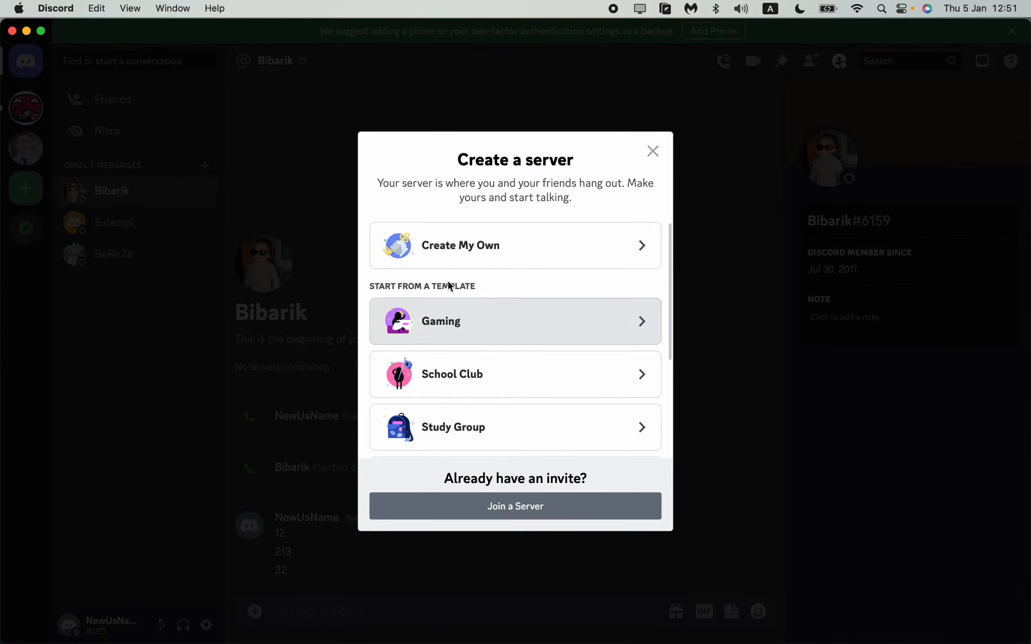
{"action": "left_click", "coordinate": [515, 506]}
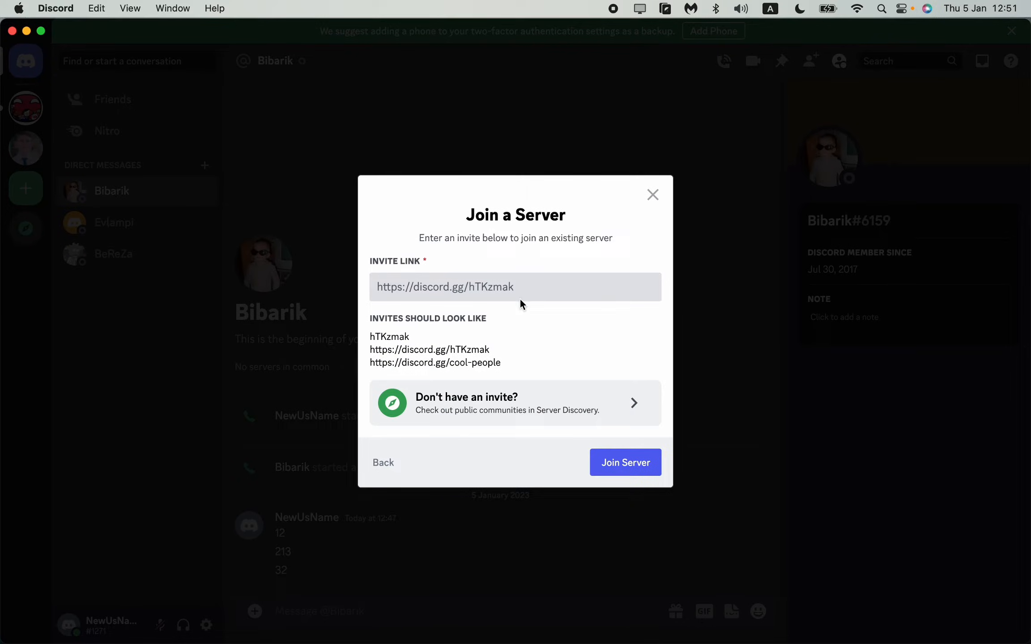
{"action": "mouse_move", "coordinate": [667, 223]}
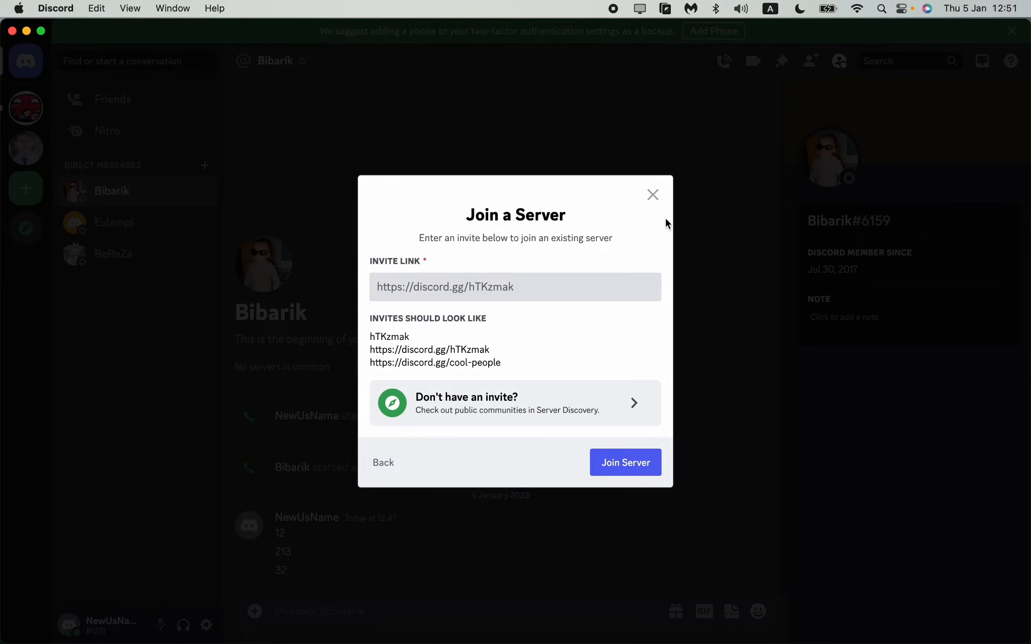
{"action": "mouse_move", "coordinate": [653, 195]}
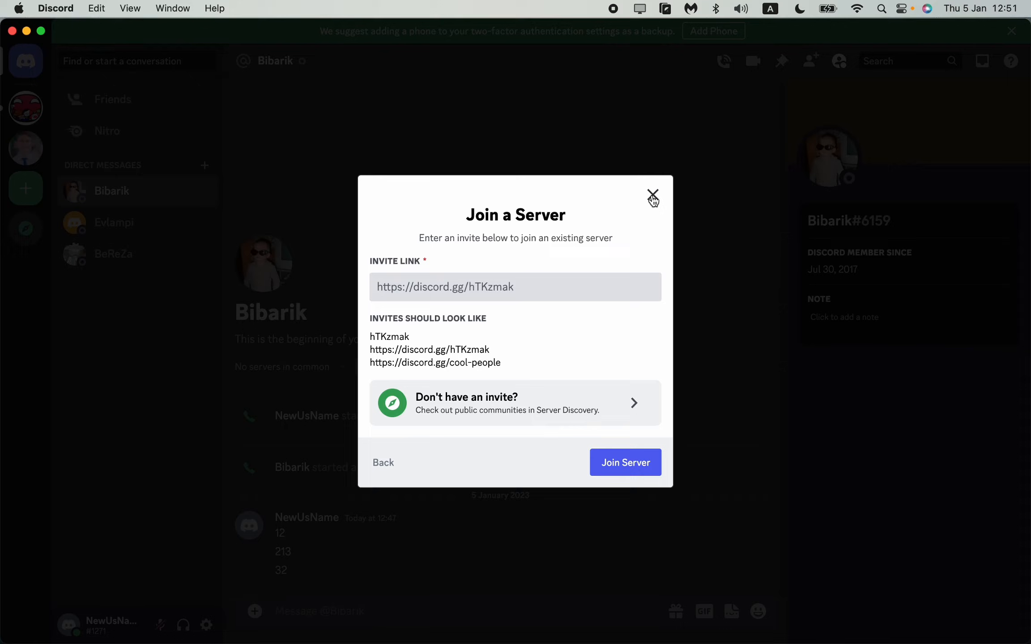
{"action": "left_click", "coordinate": [652, 195]}
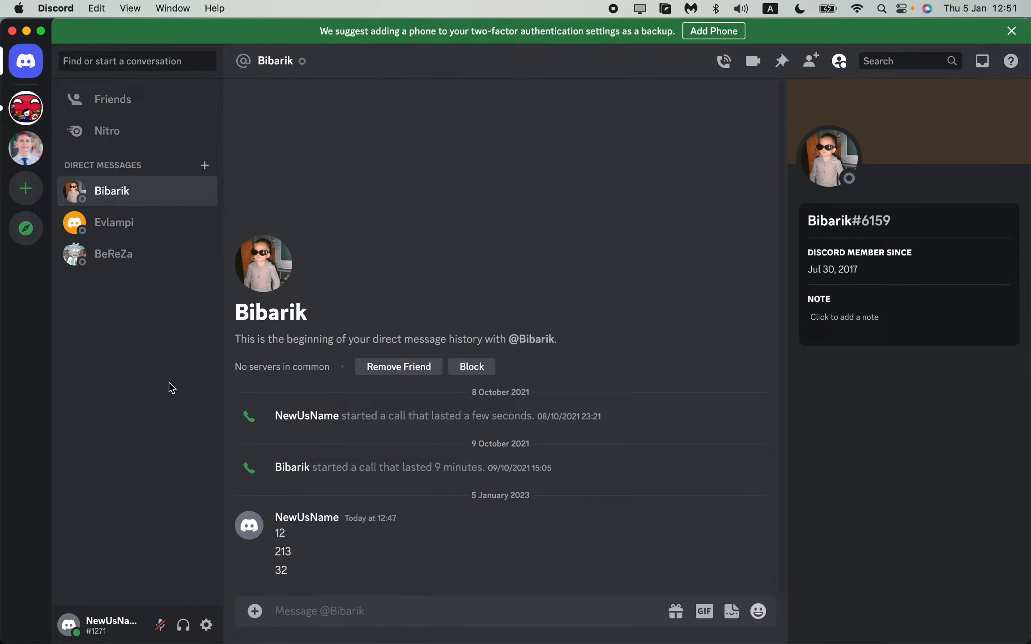
{"action": "mouse_move", "coordinate": [25, 229]}
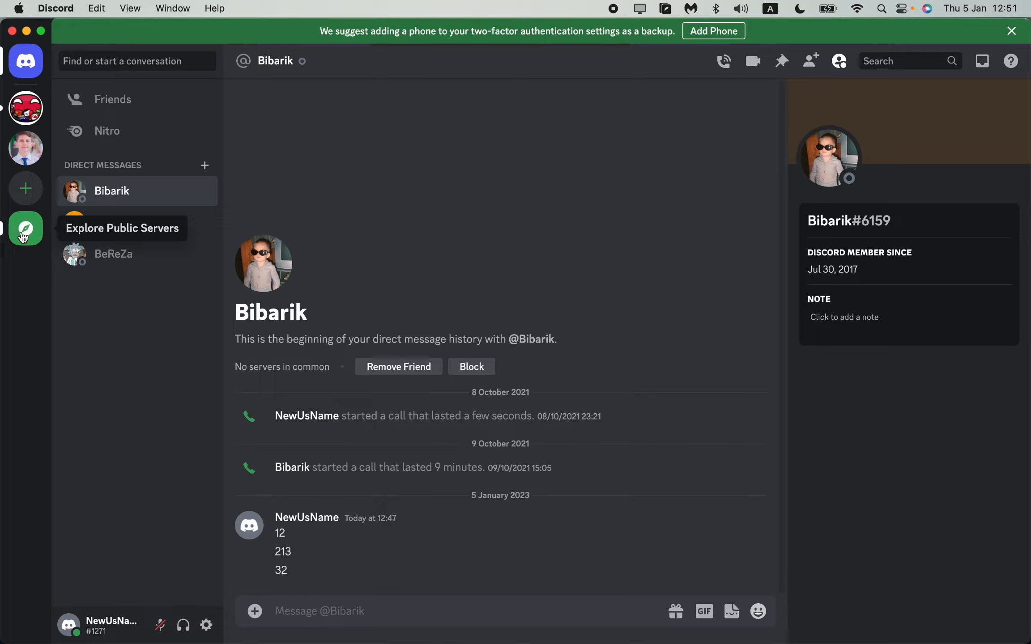
{"action": "left_click", "coordinate": [25, 228]}
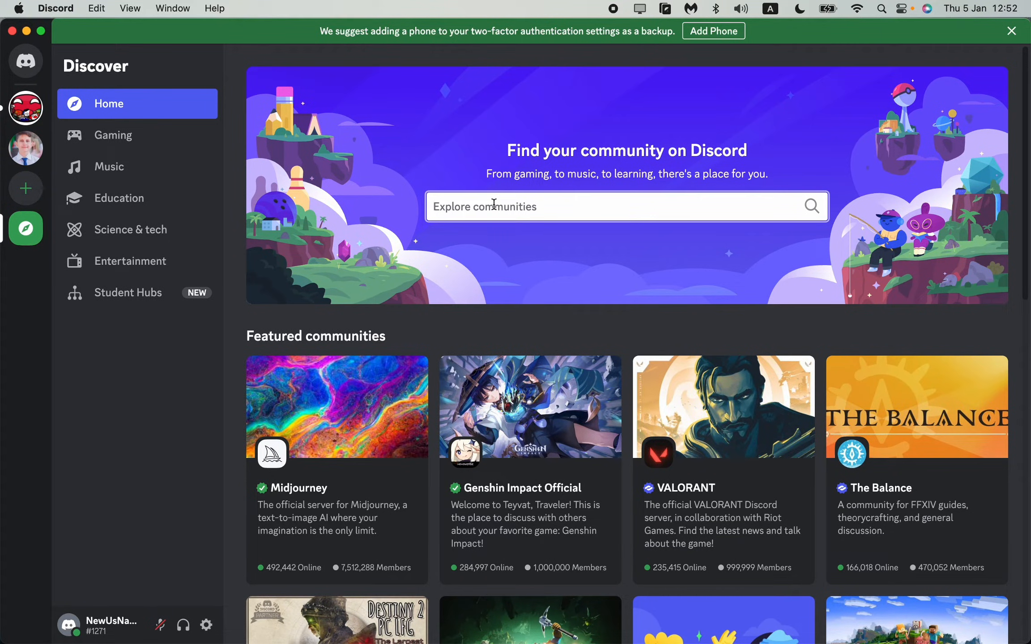
- Search 'football', cycling through Entertainment, General Chatting and Content creator filters, ending on Gaming
{"action": "type", "text": "football"}
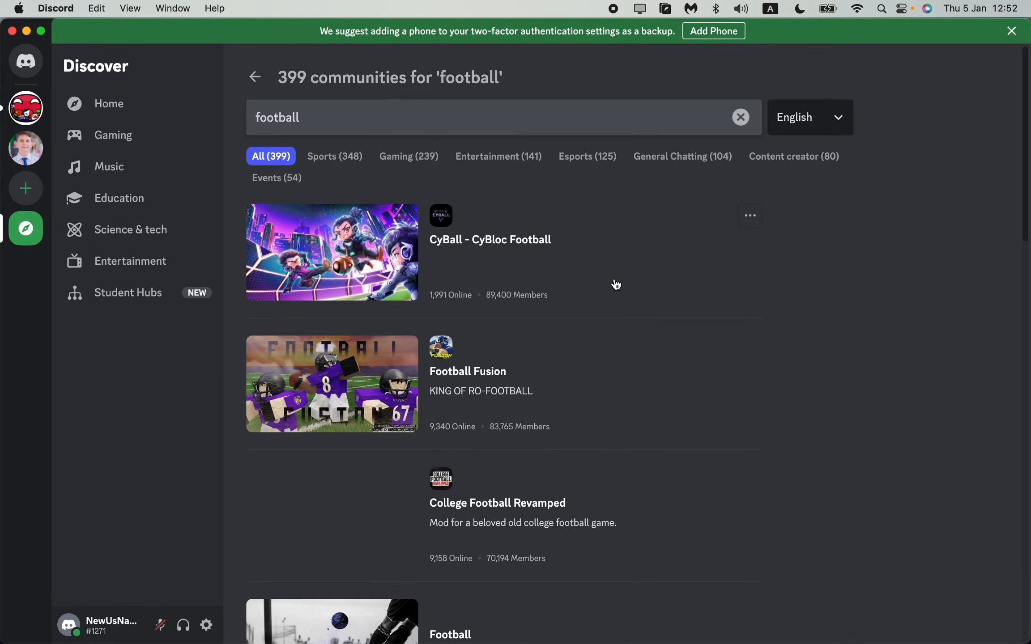
{"action": "scroll", "scroll_direction": "down", "scroll_amount": 3}
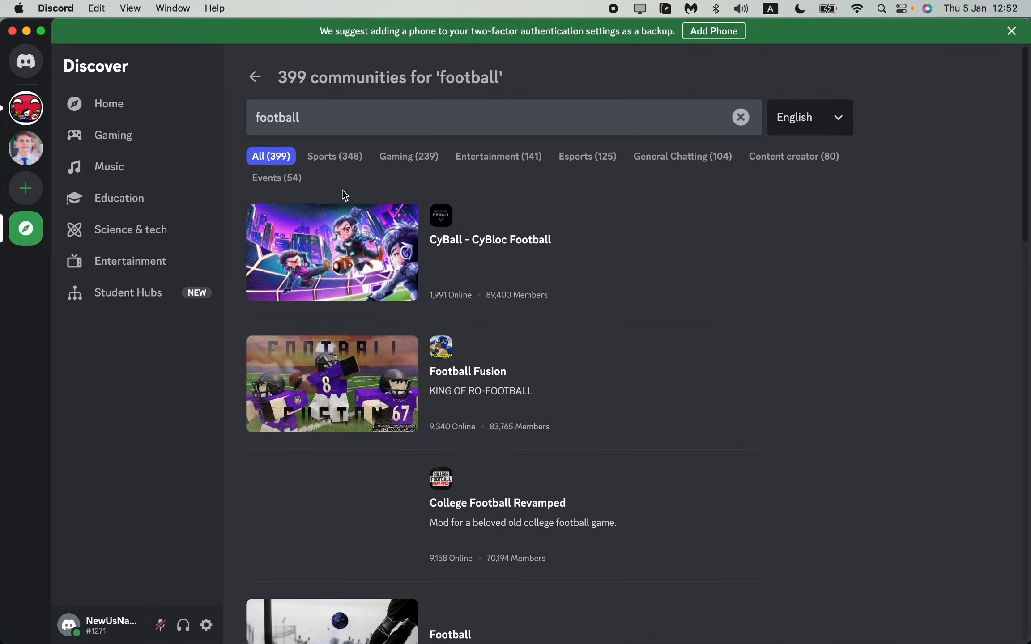
{"action": "left_click", "coordinate": [499, 157]}
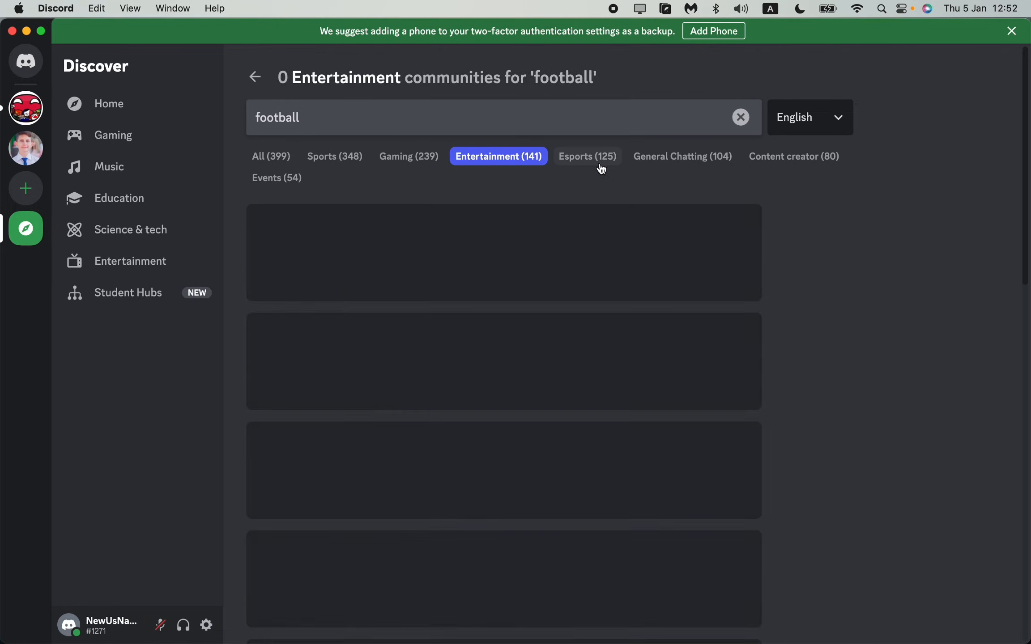
{"action": "left_click", "coordinate": [682, 156]}
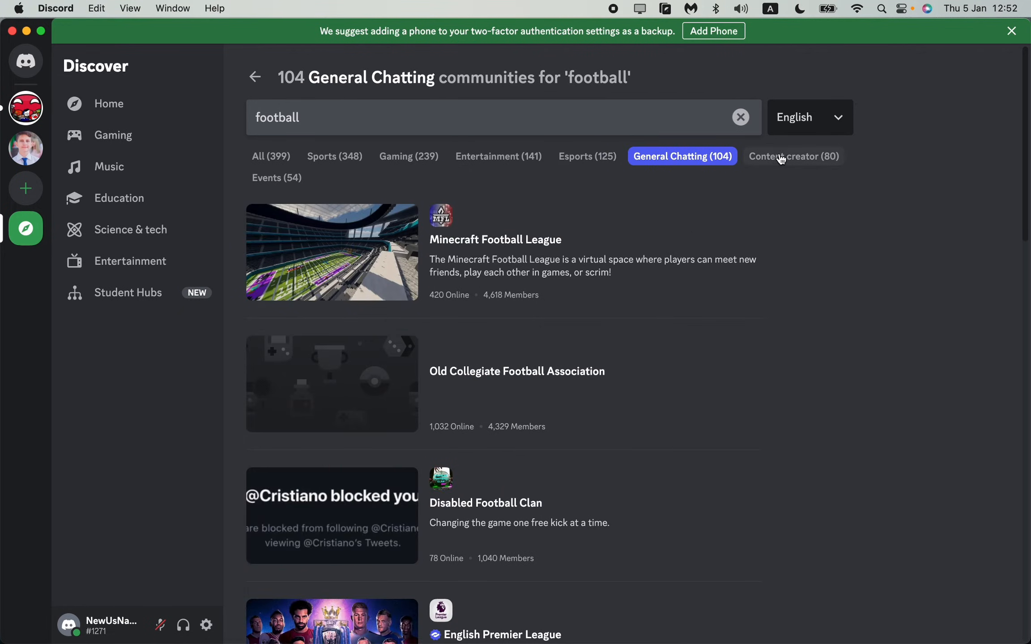
{"action": "left_click", "coordinate": [794, 156]}
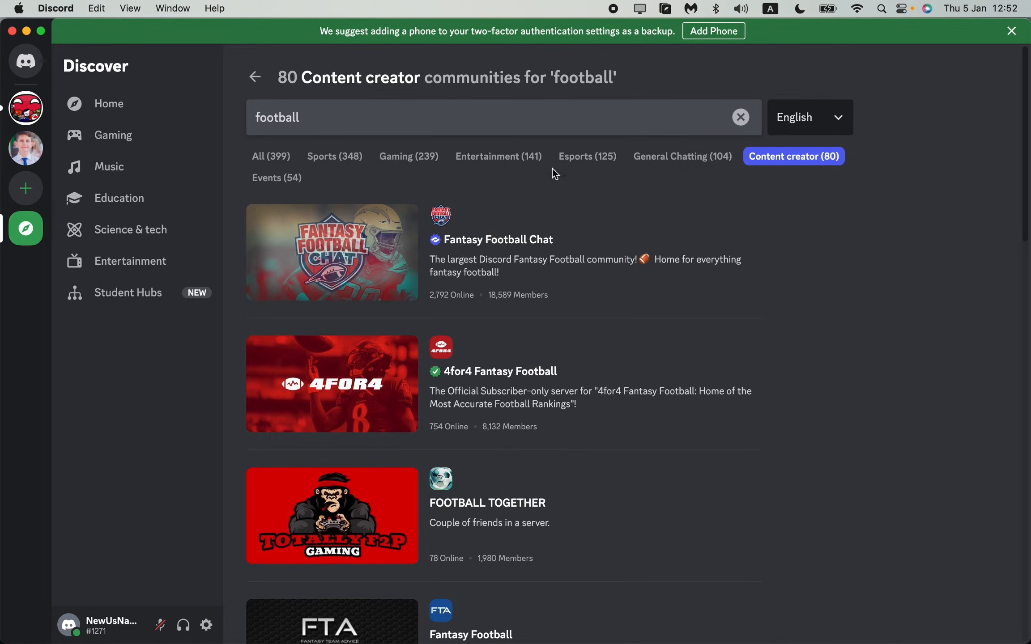
{"action": "left_click", "coordinate": [408, 157]}
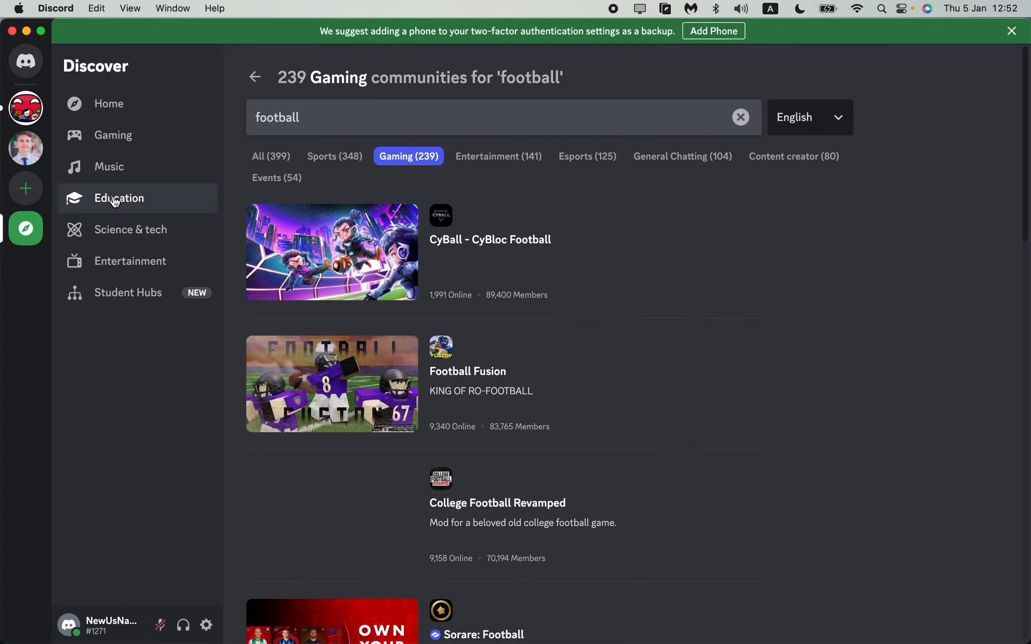
- Open the Education category and search its servers for 'science'
{"action": "left_click", "coordinate": [119, 198]}
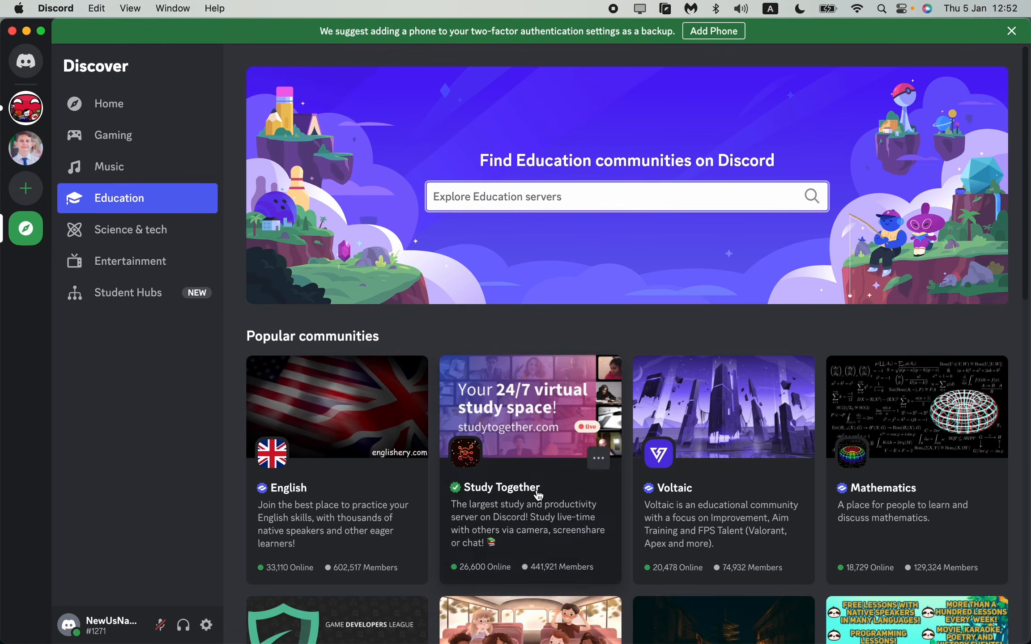
{"action": "left_click", "coordinate": [547, 196]}
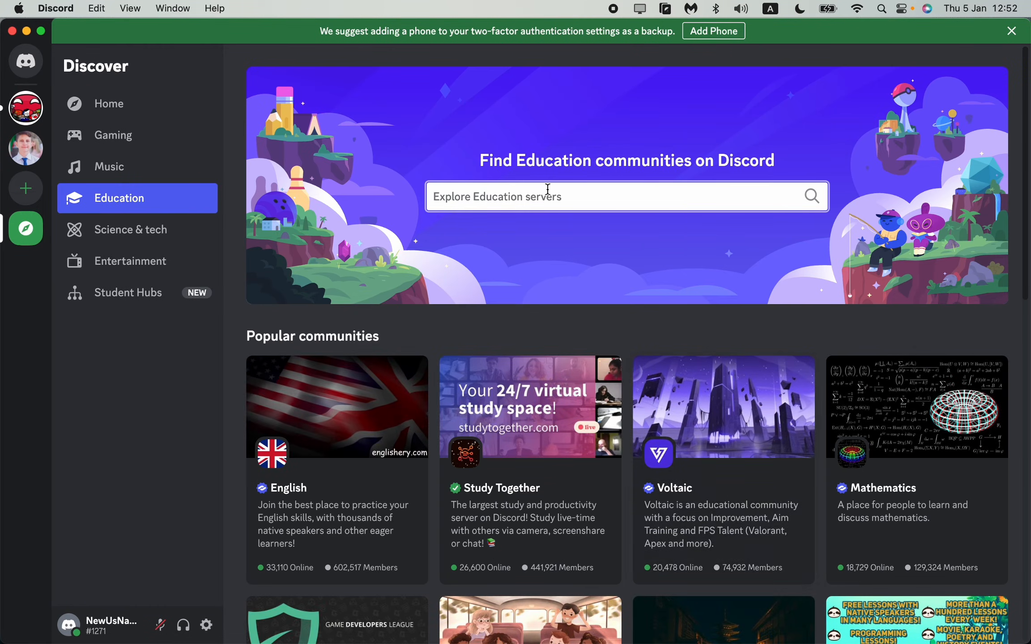
{"action": "type", "text": "s"}
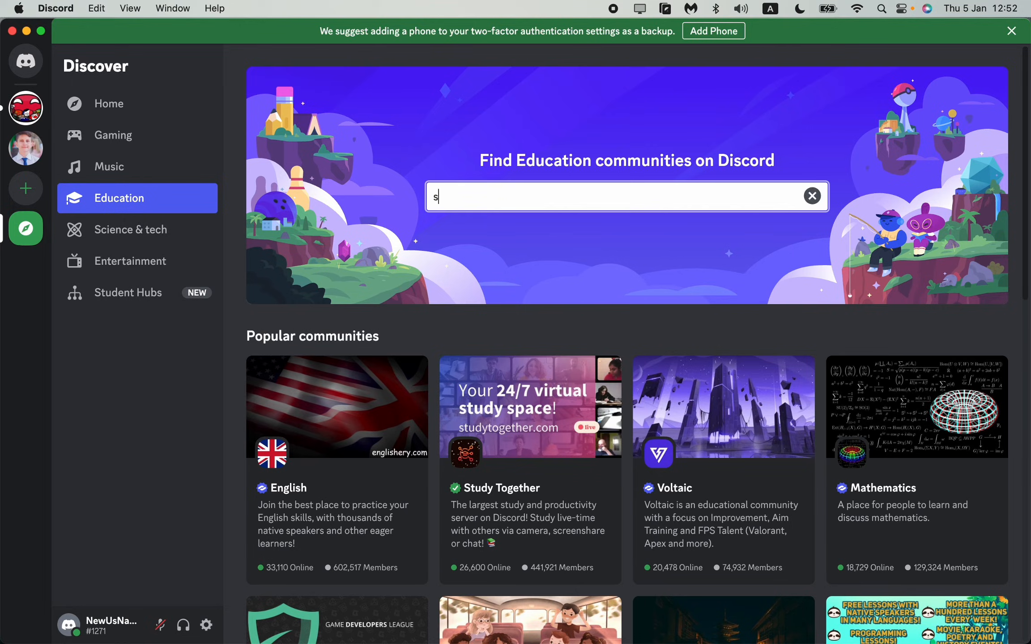
{"action": "type", "text": "cience"}
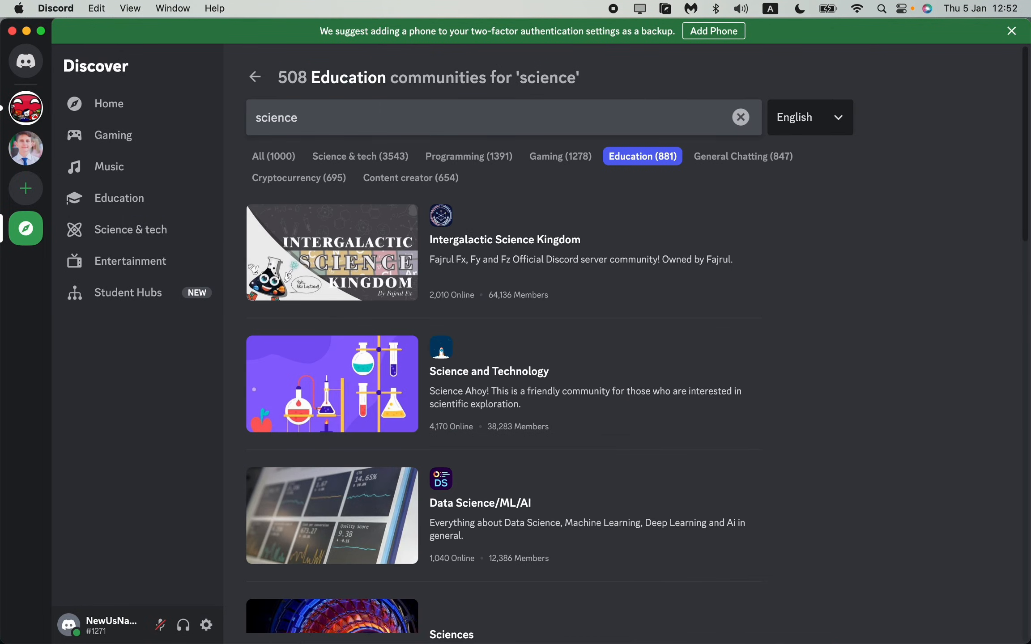
- Apply the Science & tech filter, then switch to the Programming filter
{"action": "left_click", "coordinate": [360, 156]}
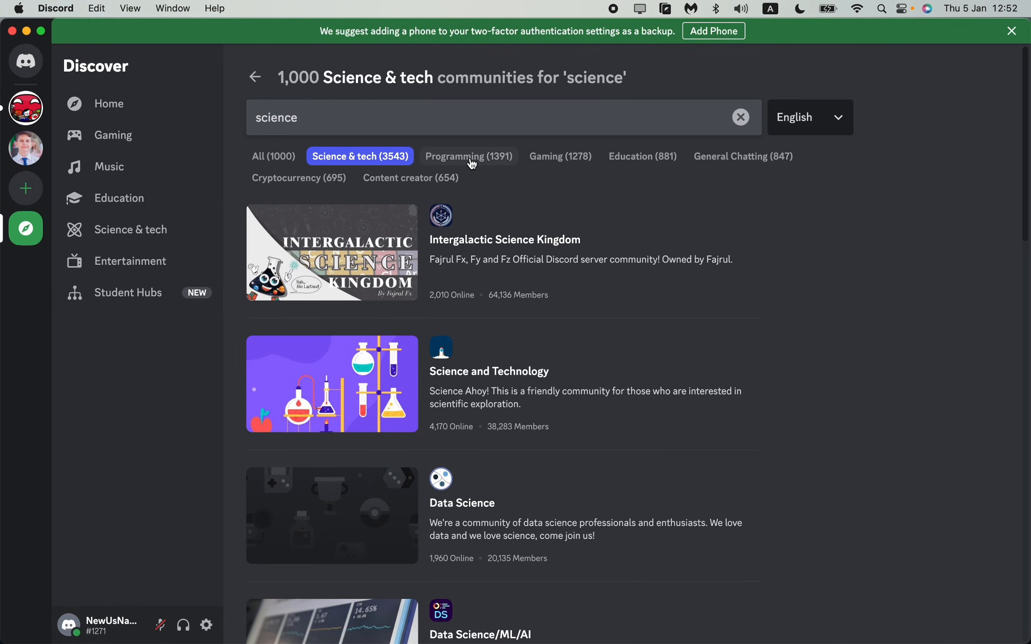
{"action": "left_click", "coordinate": [468, 156]}
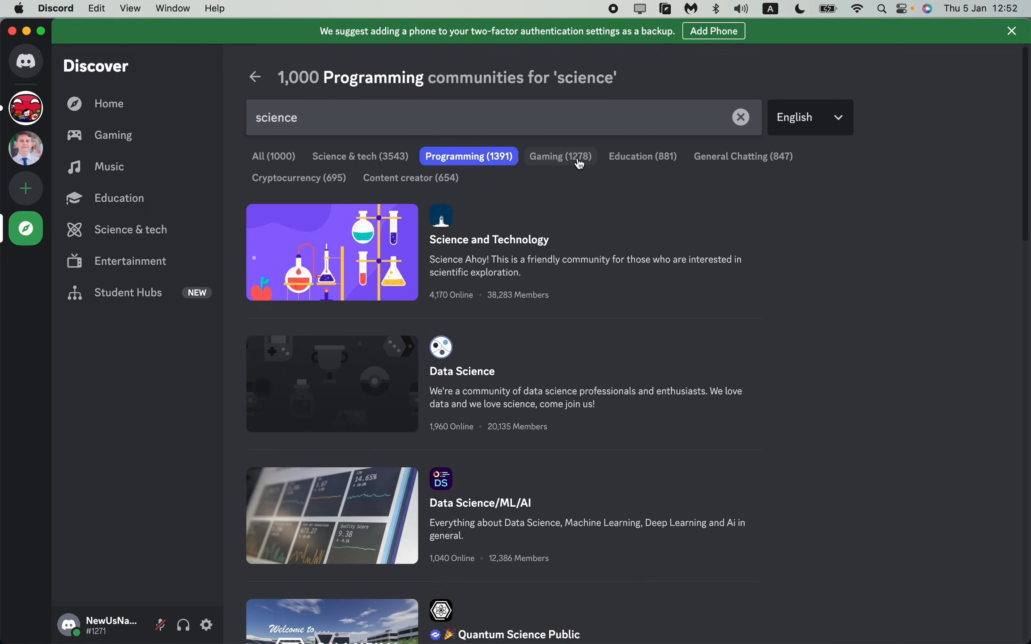